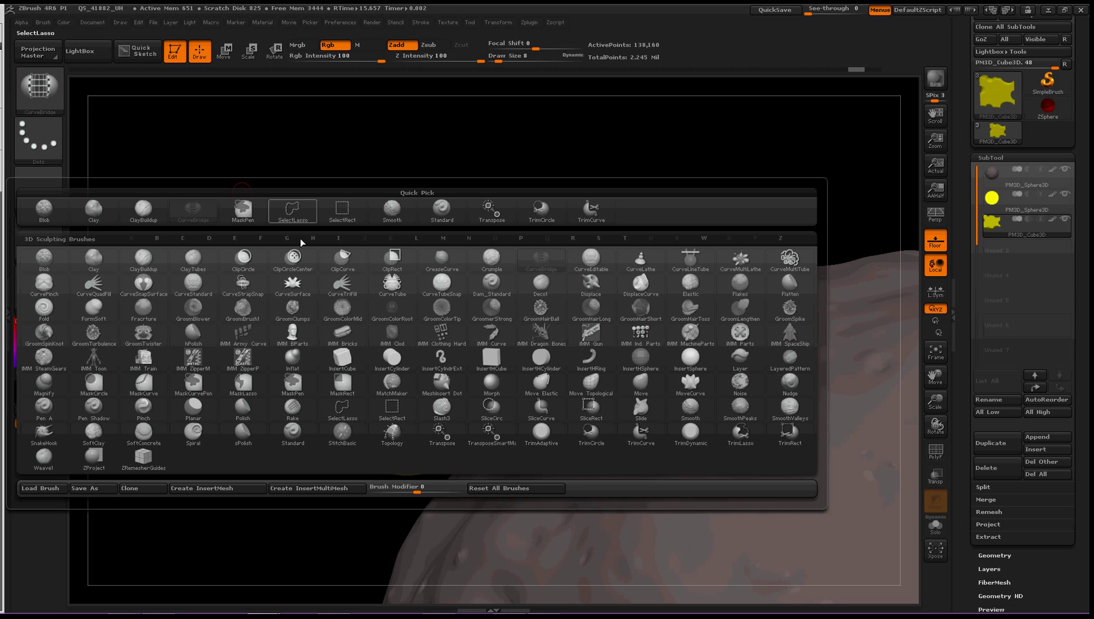
pyautogui.moveTo(547, 261)
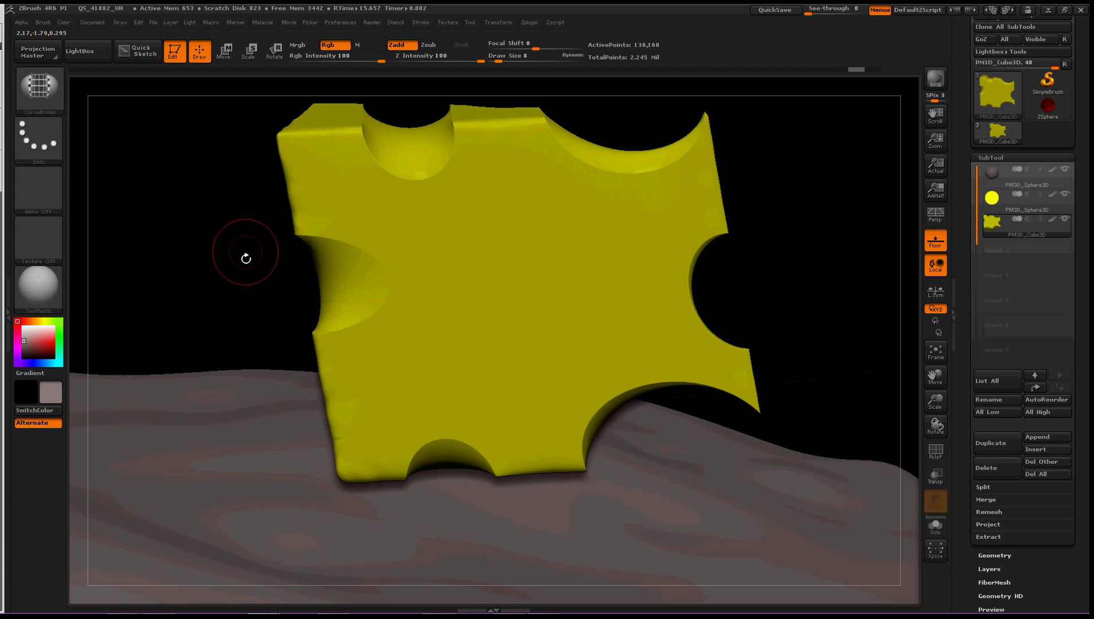
# Choose the SelectRect brush with a Circle stroke for marking a round area to hide.
pyautogui.moveTo(245, 253); pyautogui.dragTo(515, 323)
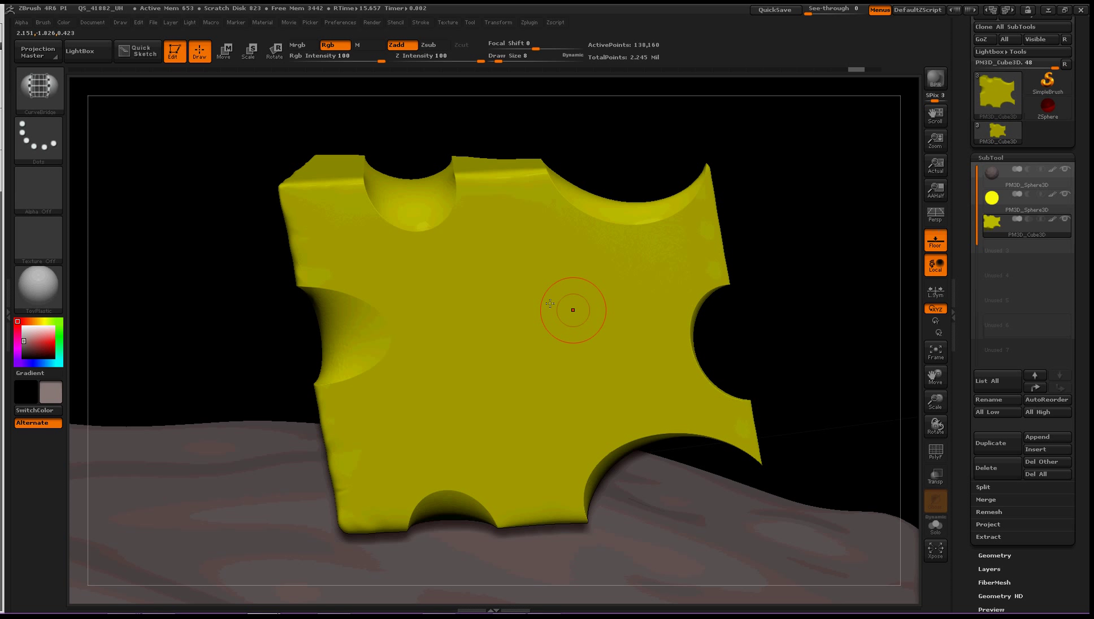
pyautogui.moveTo(494, 317)
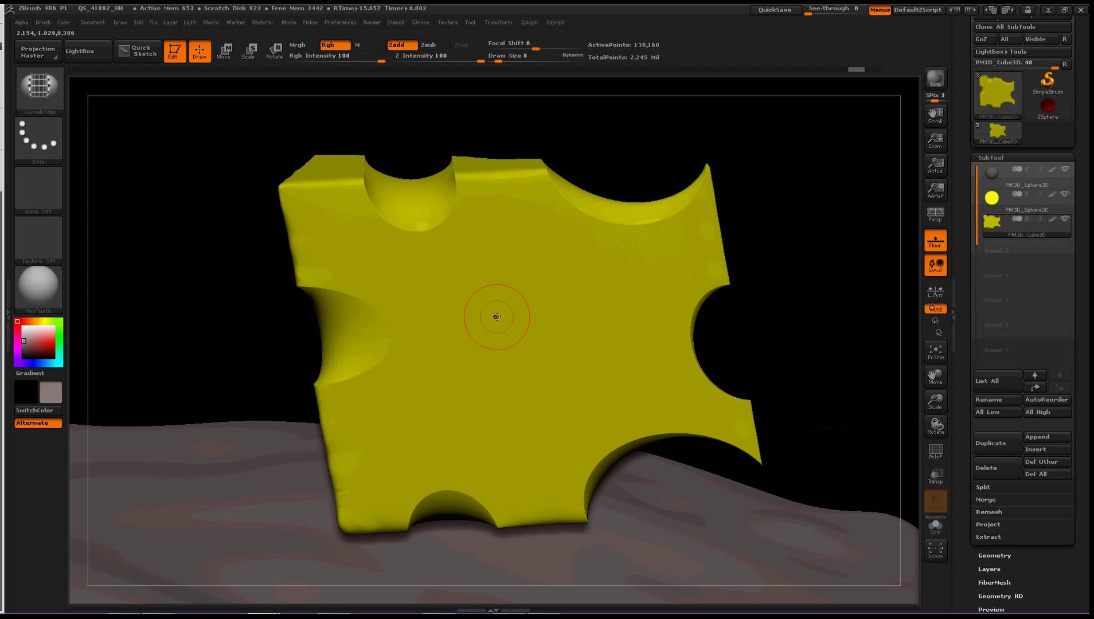
pyautogui.moveTo(396, 295)
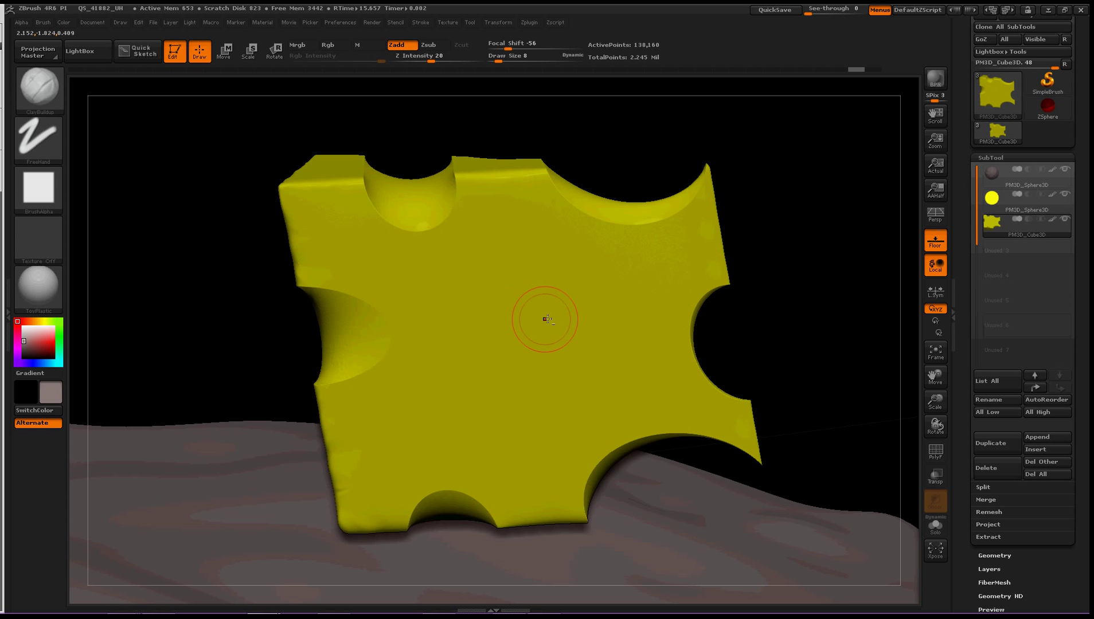
pyautogui.moveTo(546, 319); pyautogui.dragTo(796, 275)
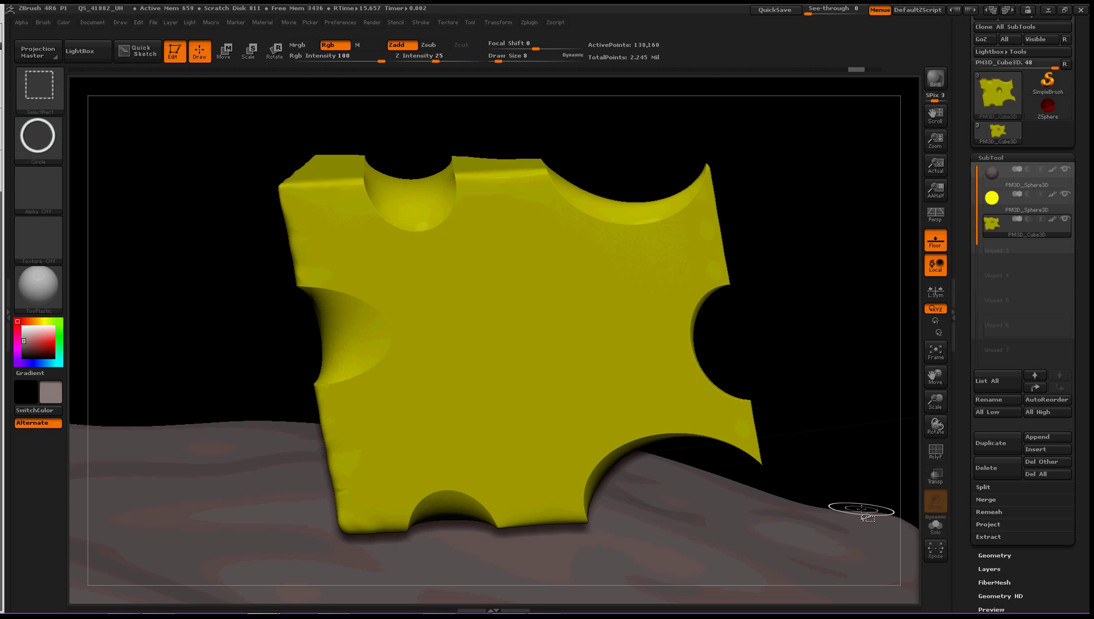
# Bring up the sculpting brush list over the notched cheese block.
pyautogui.click(37, 89)
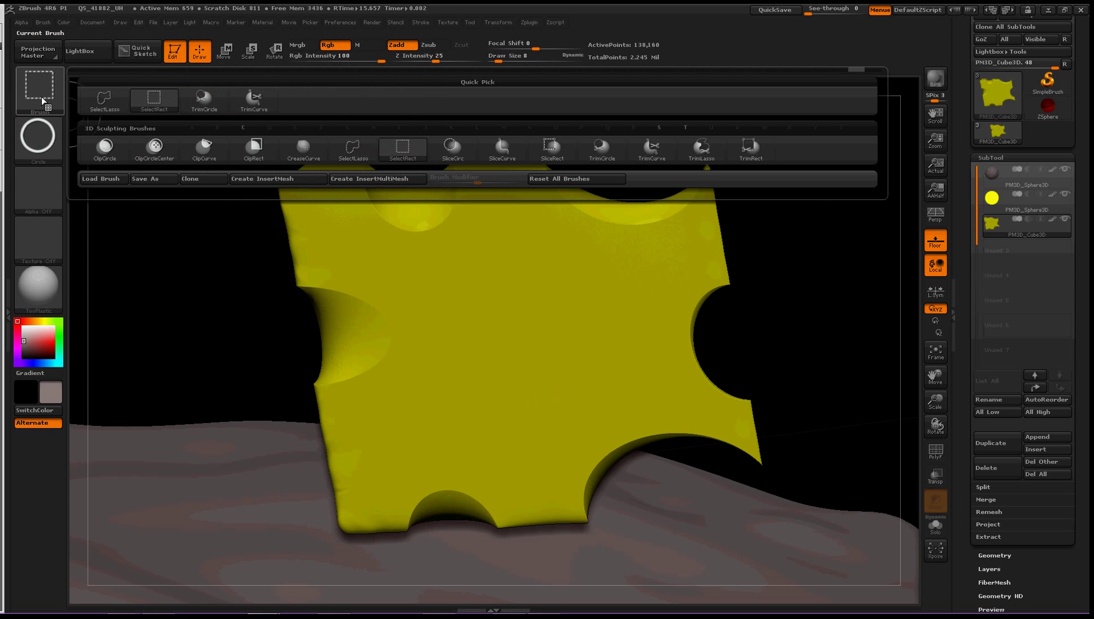
pyautogui.moveTo(438, 145)
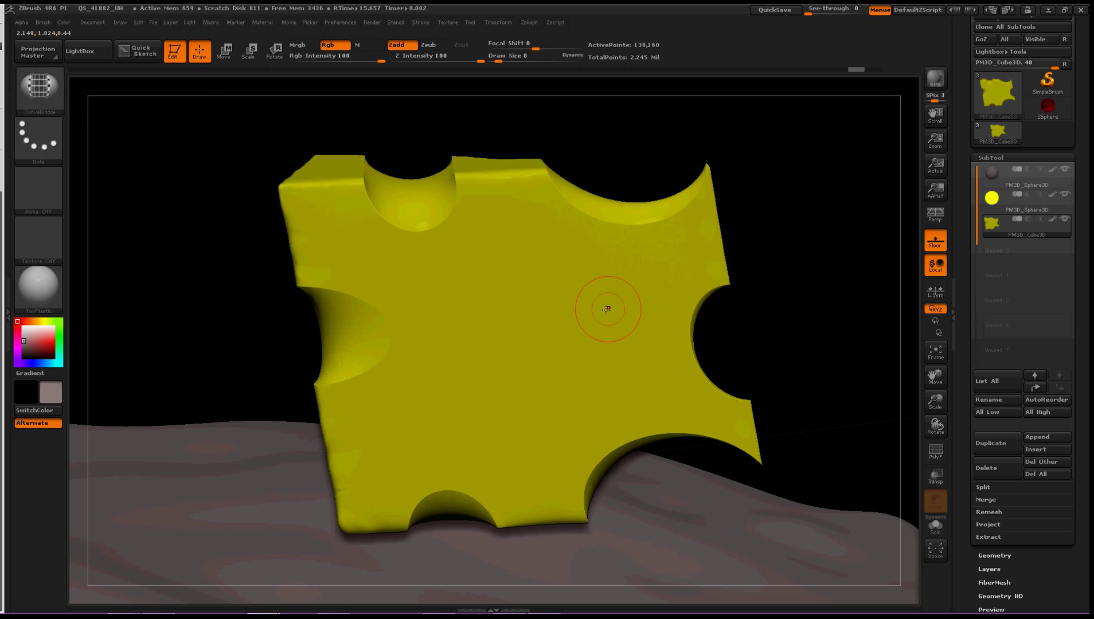
pyautogui.moveTo(523, 302)
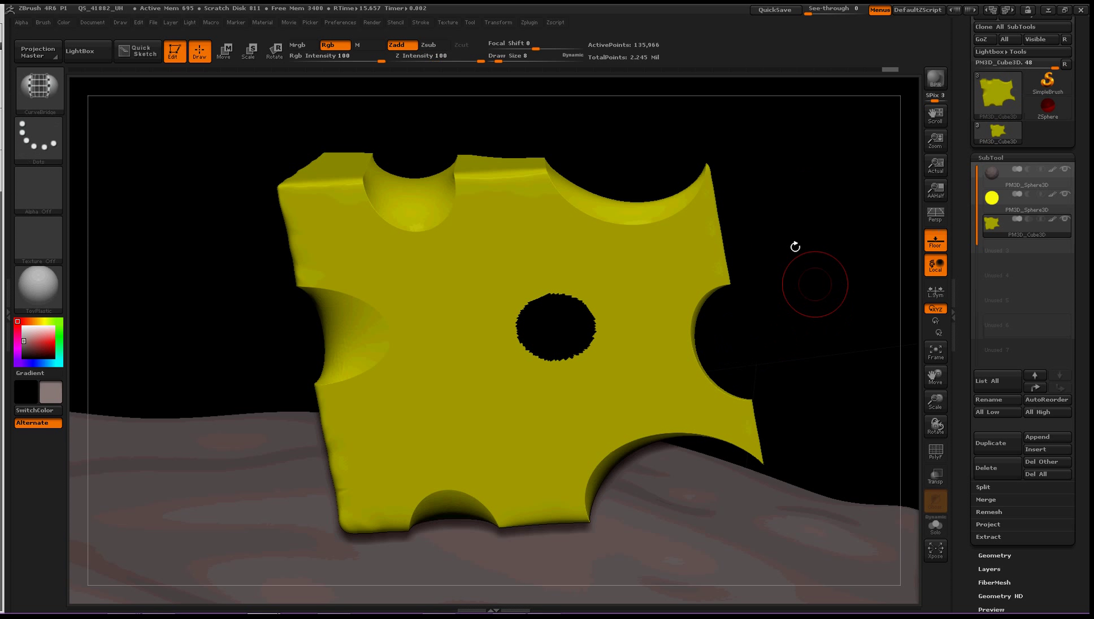
pyautogui.moveTo(823, 286)
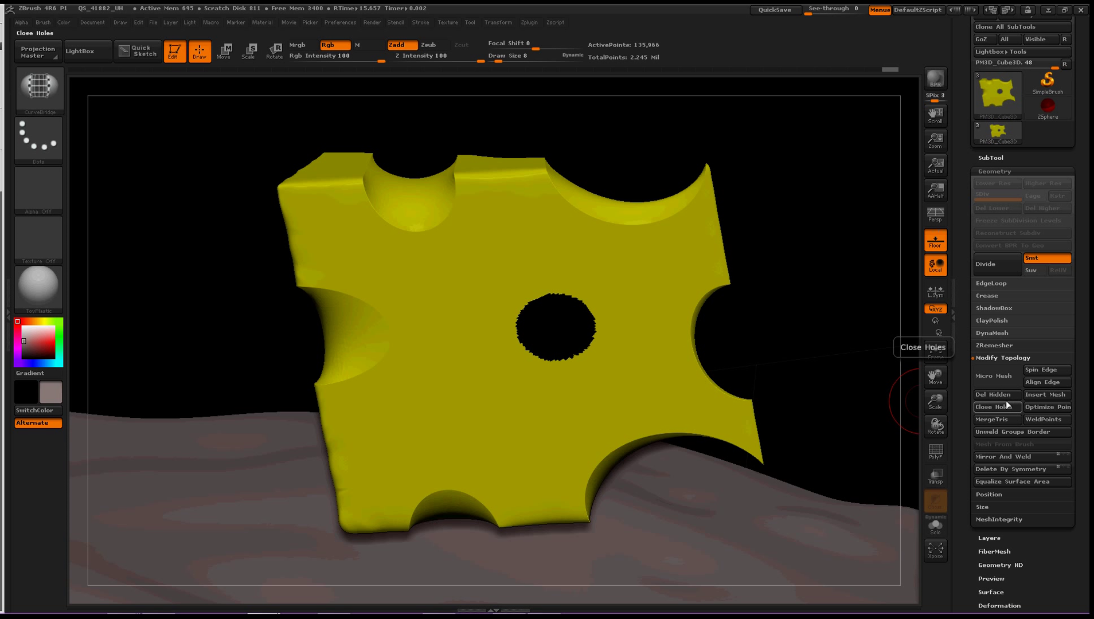
# Delete the hidden faces with Del Hidden so a round hole pierces the block's middle.
pyautogui.click(995, 407)
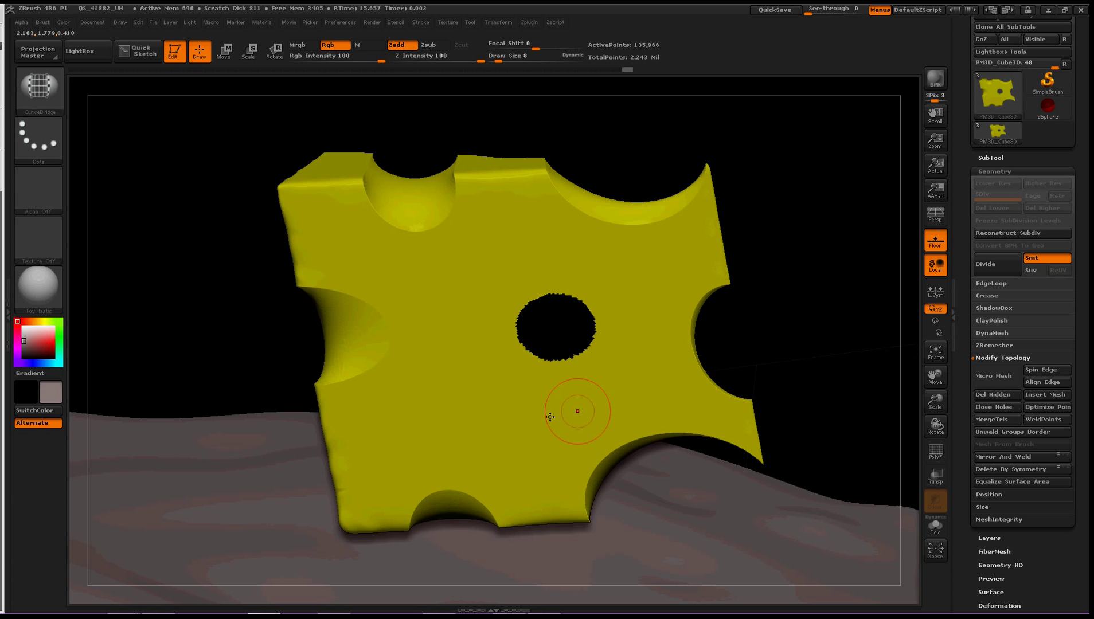
pyautogui.moveTo(578, 411); pyautogui.dragTo(766, 340)
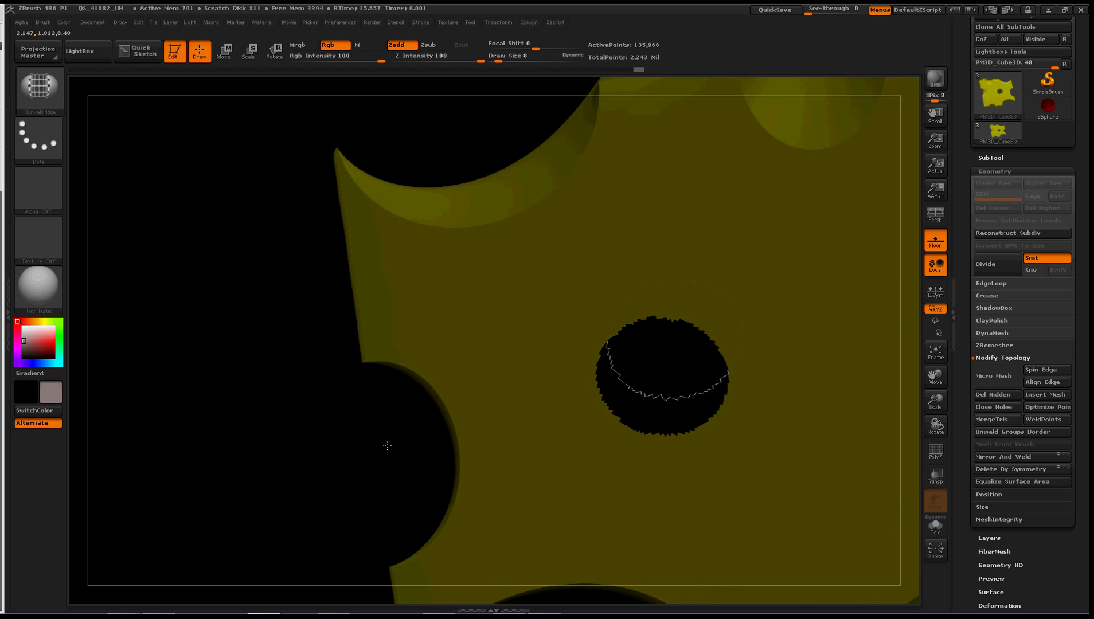
pyautogui.moveTo(700, 334)
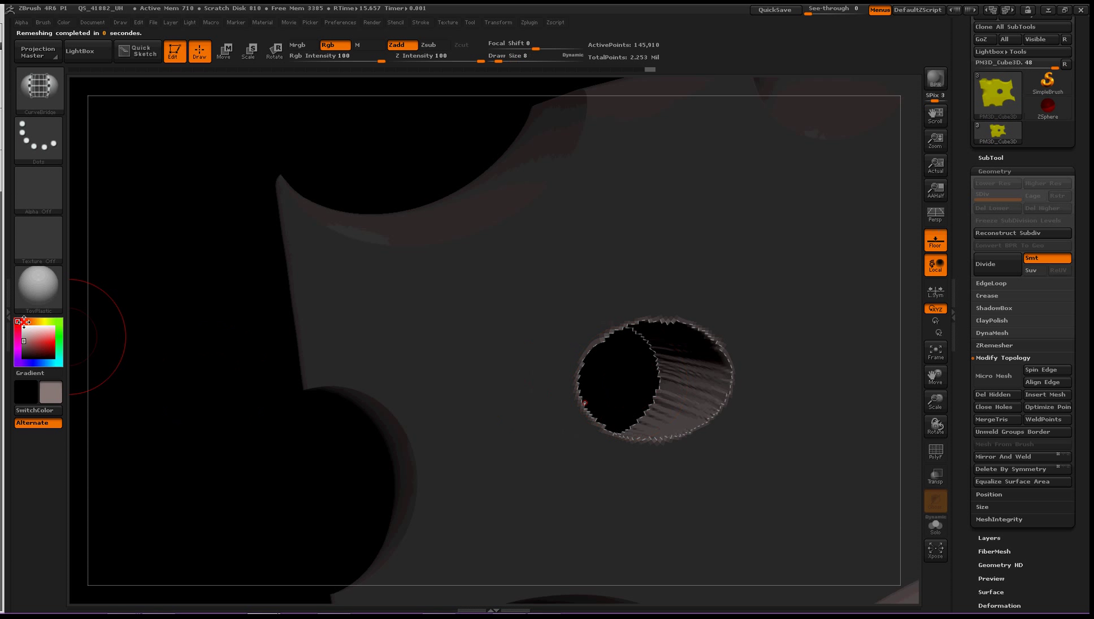
# Choose a yellow paint colour after bridging the tunnel wall through the hole.
pyautogui.click(44, 337)
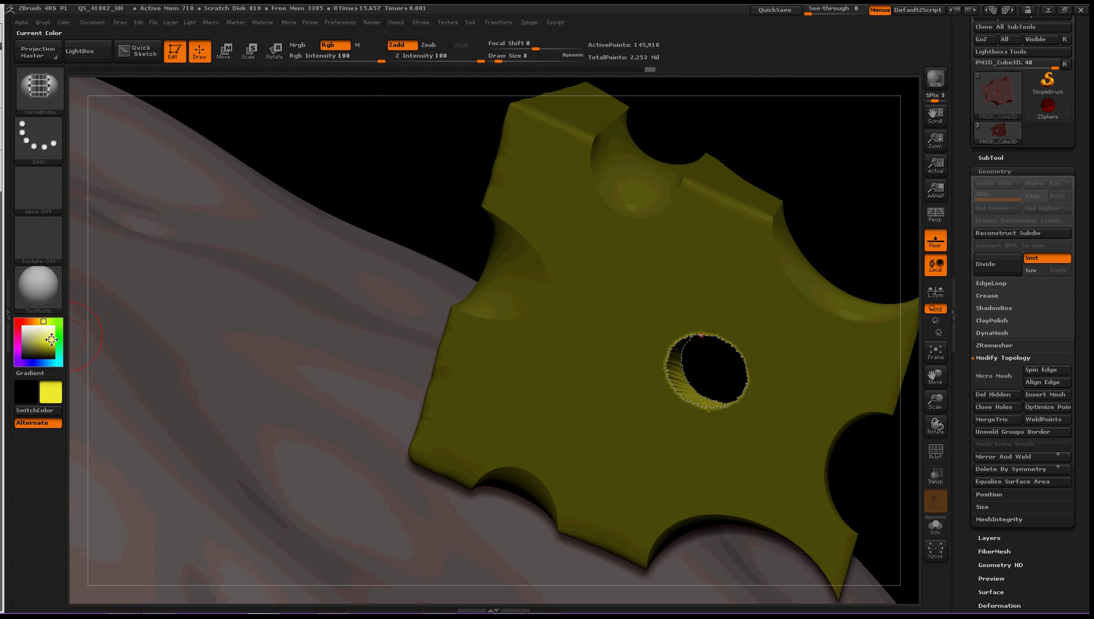
# Trial lime and green fill colours, then settle the block on bright yellow.
pyautogui.click(53, 340)
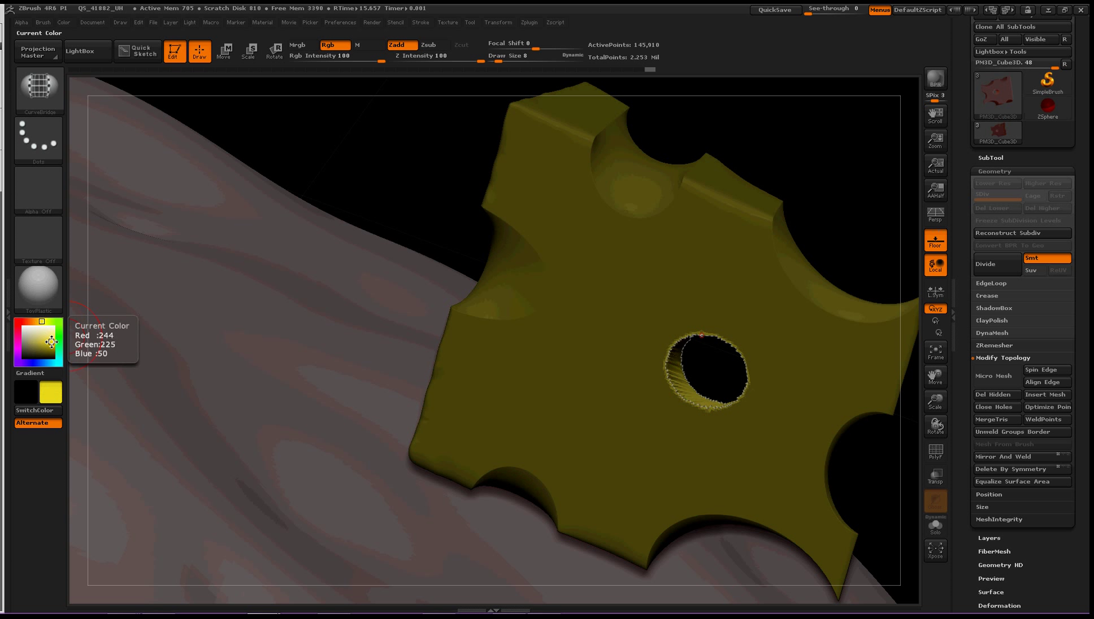
pyautogui.click(47, 331)
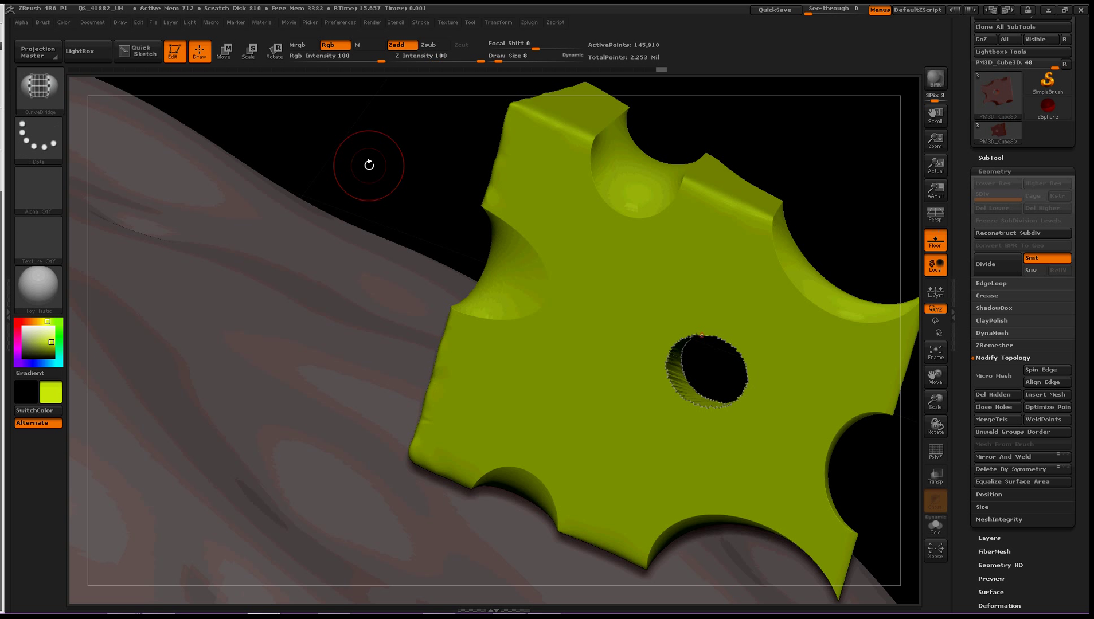
pyautogui.click(53, 342)
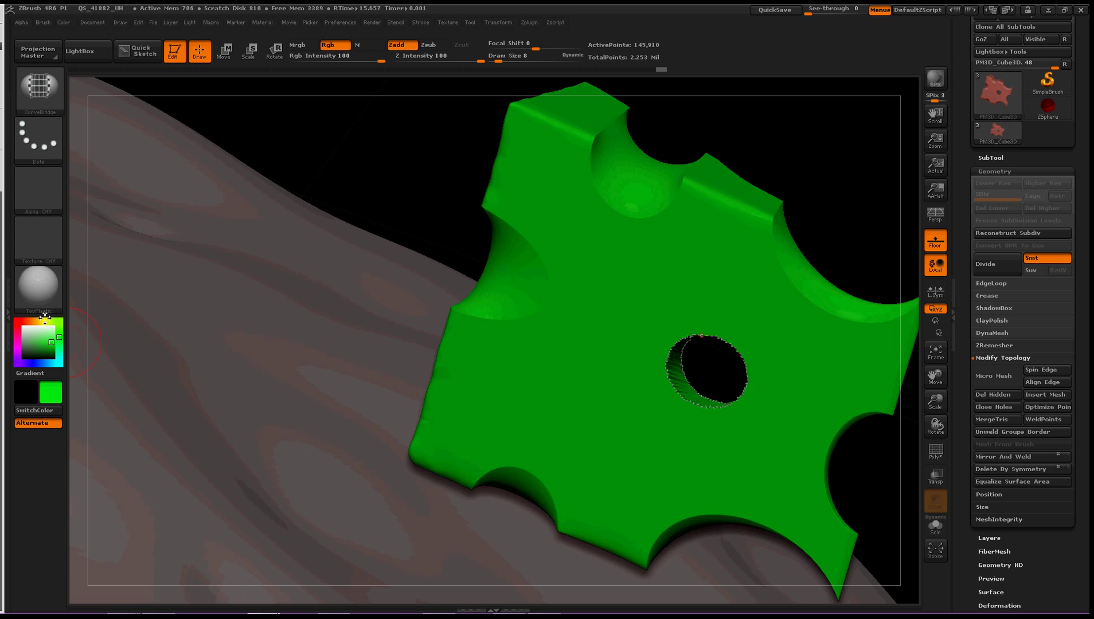
pyautogui.click(44, 322)
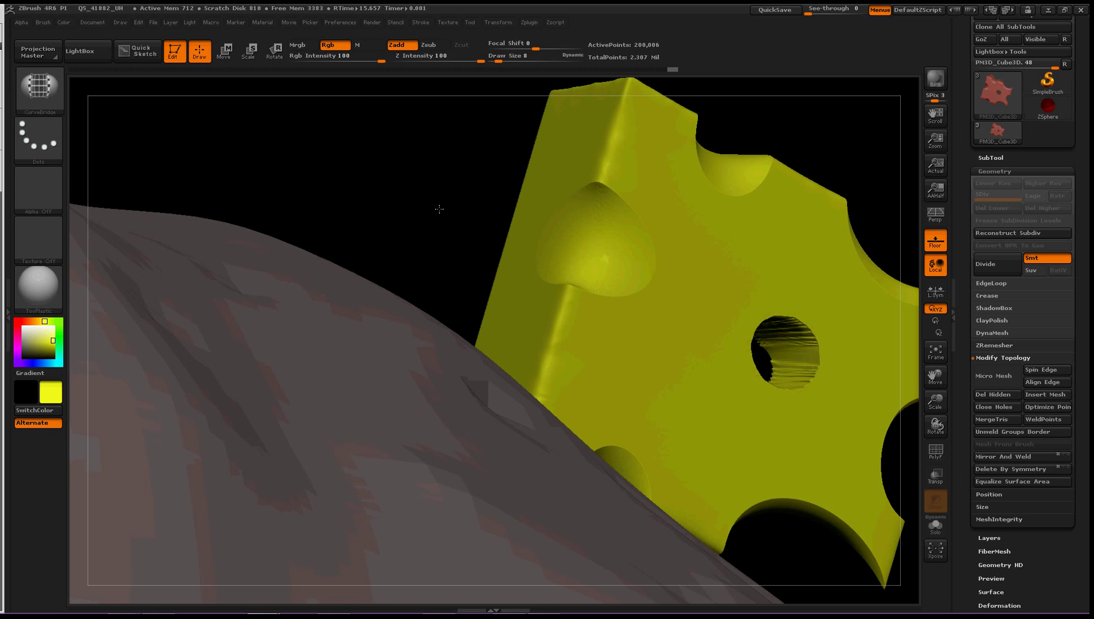
# Orbit the remeshed block to view the finished round tunnel head-on.
pyautogui.moveTo(438, 209); pyautogui.dragTo(423, 243)
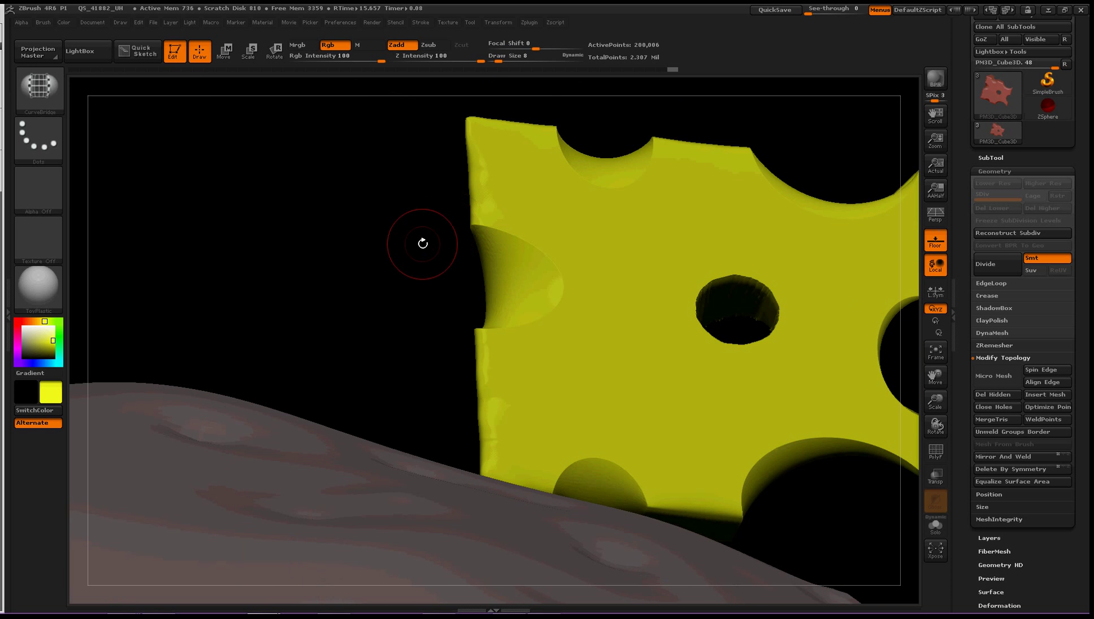